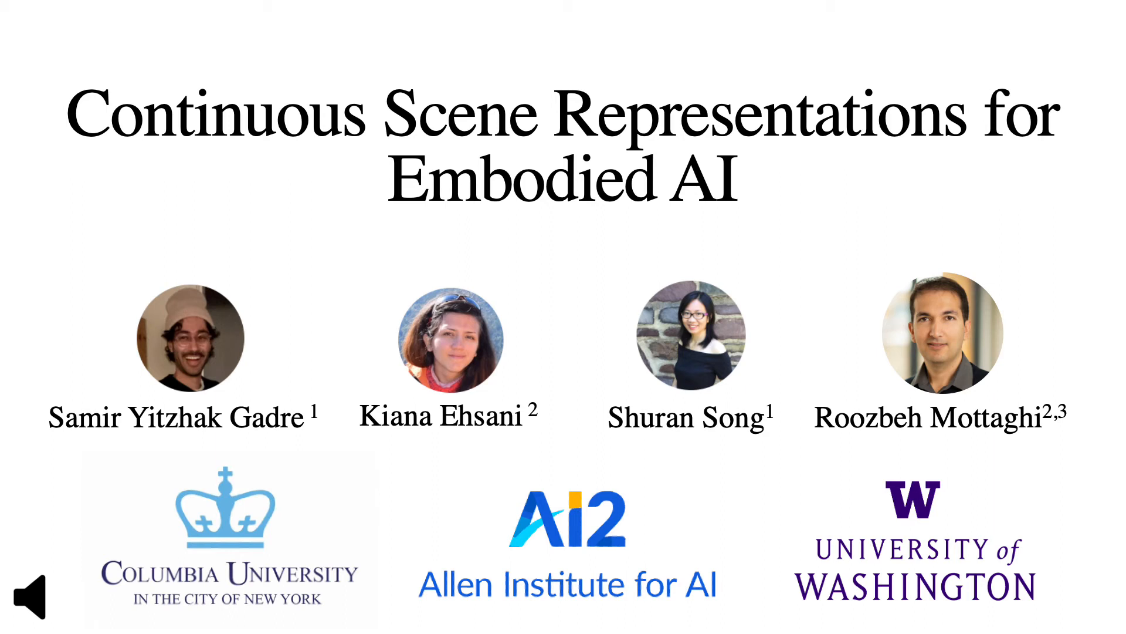
{"action": "left_click", "coordinate": [29, 597]}
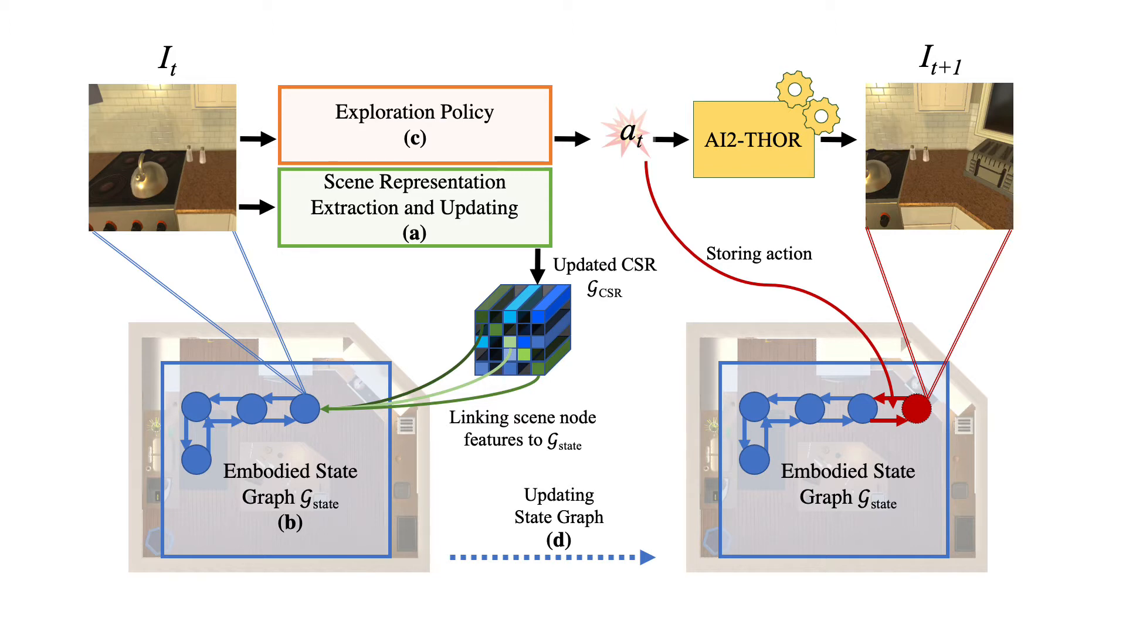
{"action": "key", "text": "right"}
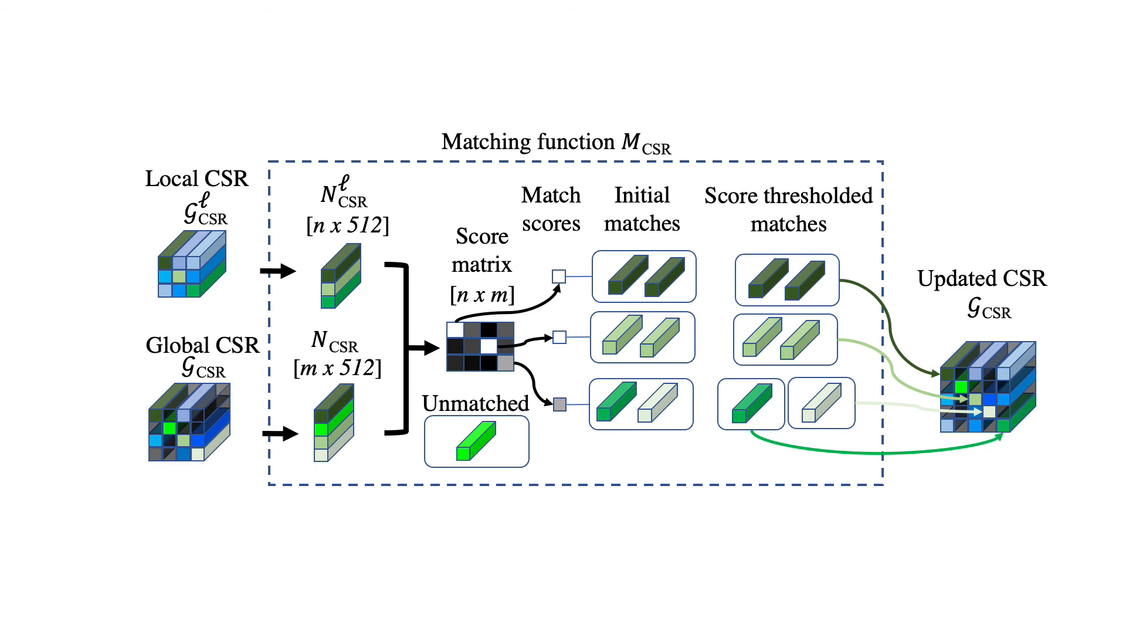
{"action": "key", "text": "Right"}
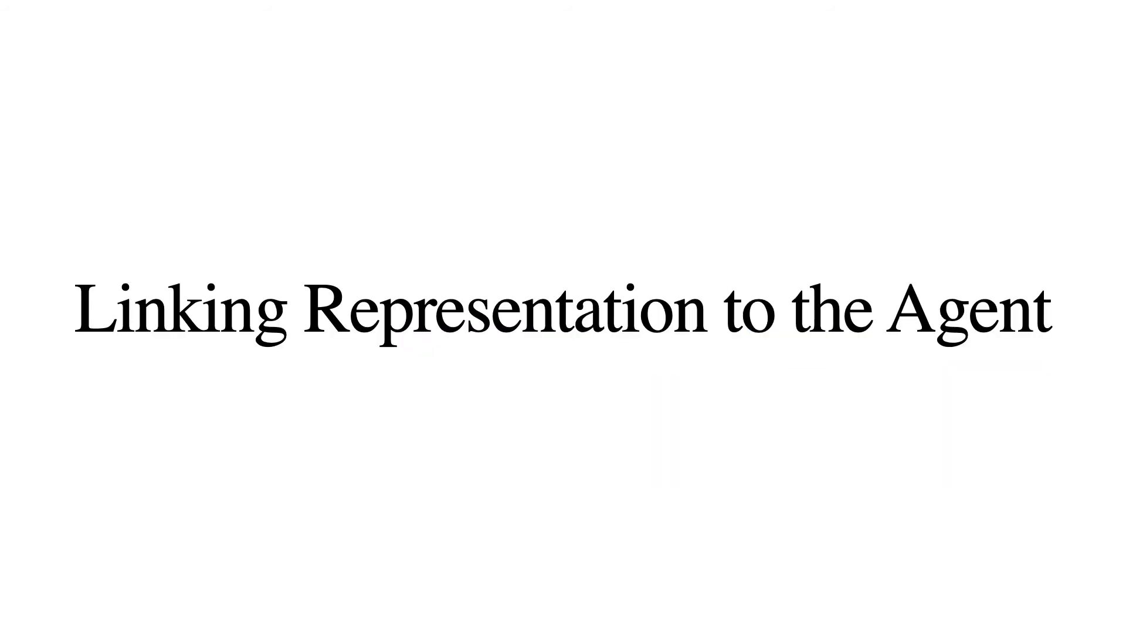